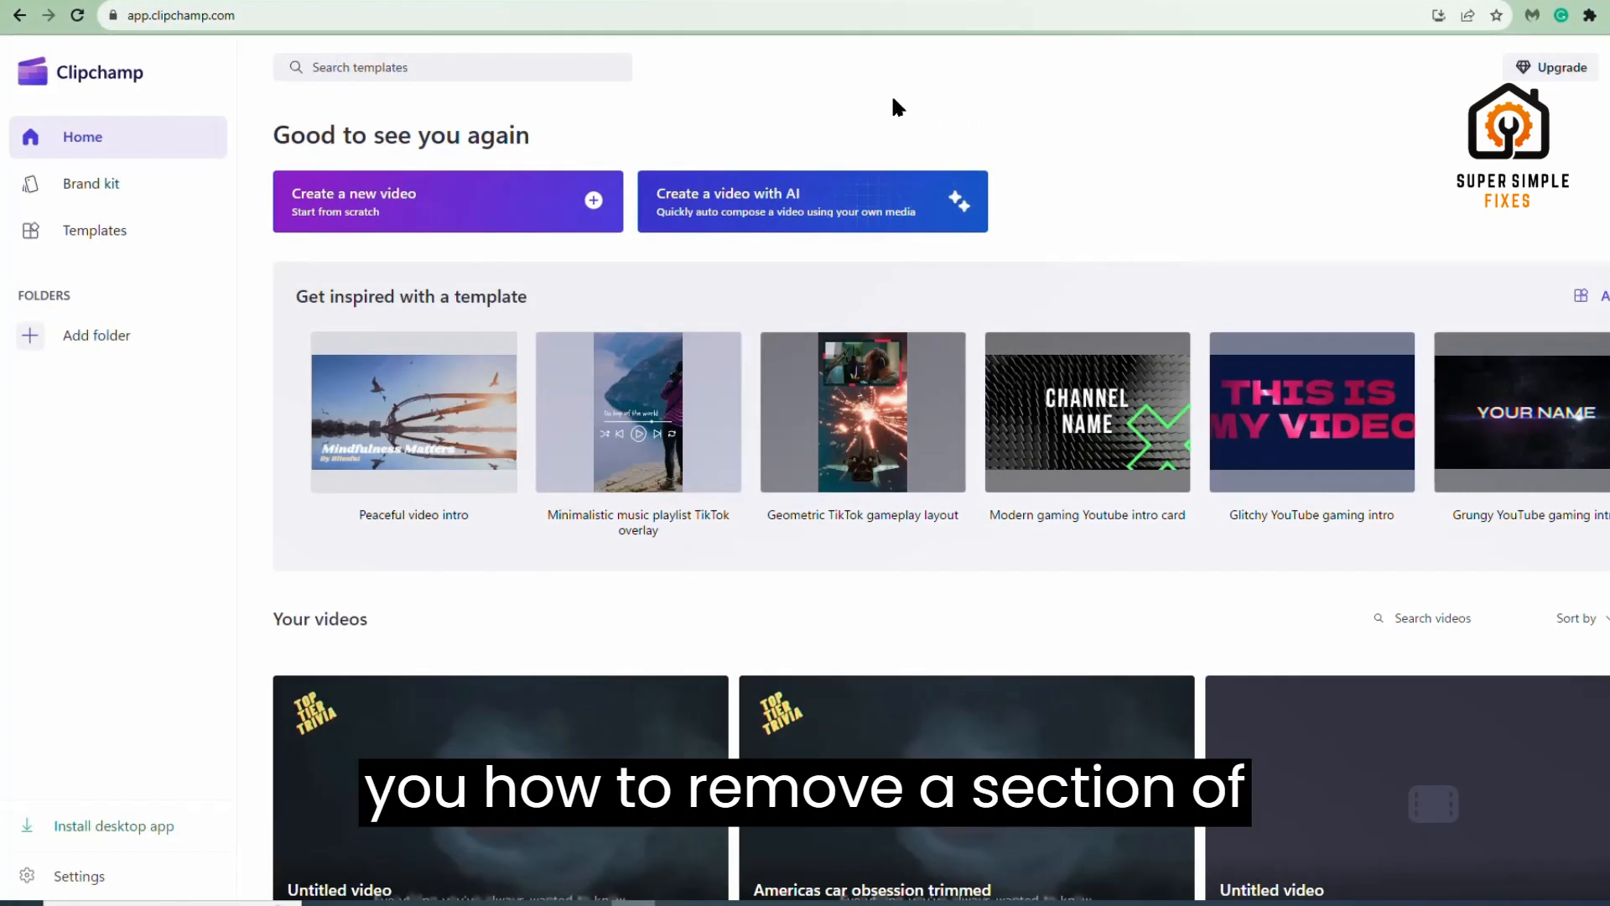
pyautogui.moveTo(821, 112)
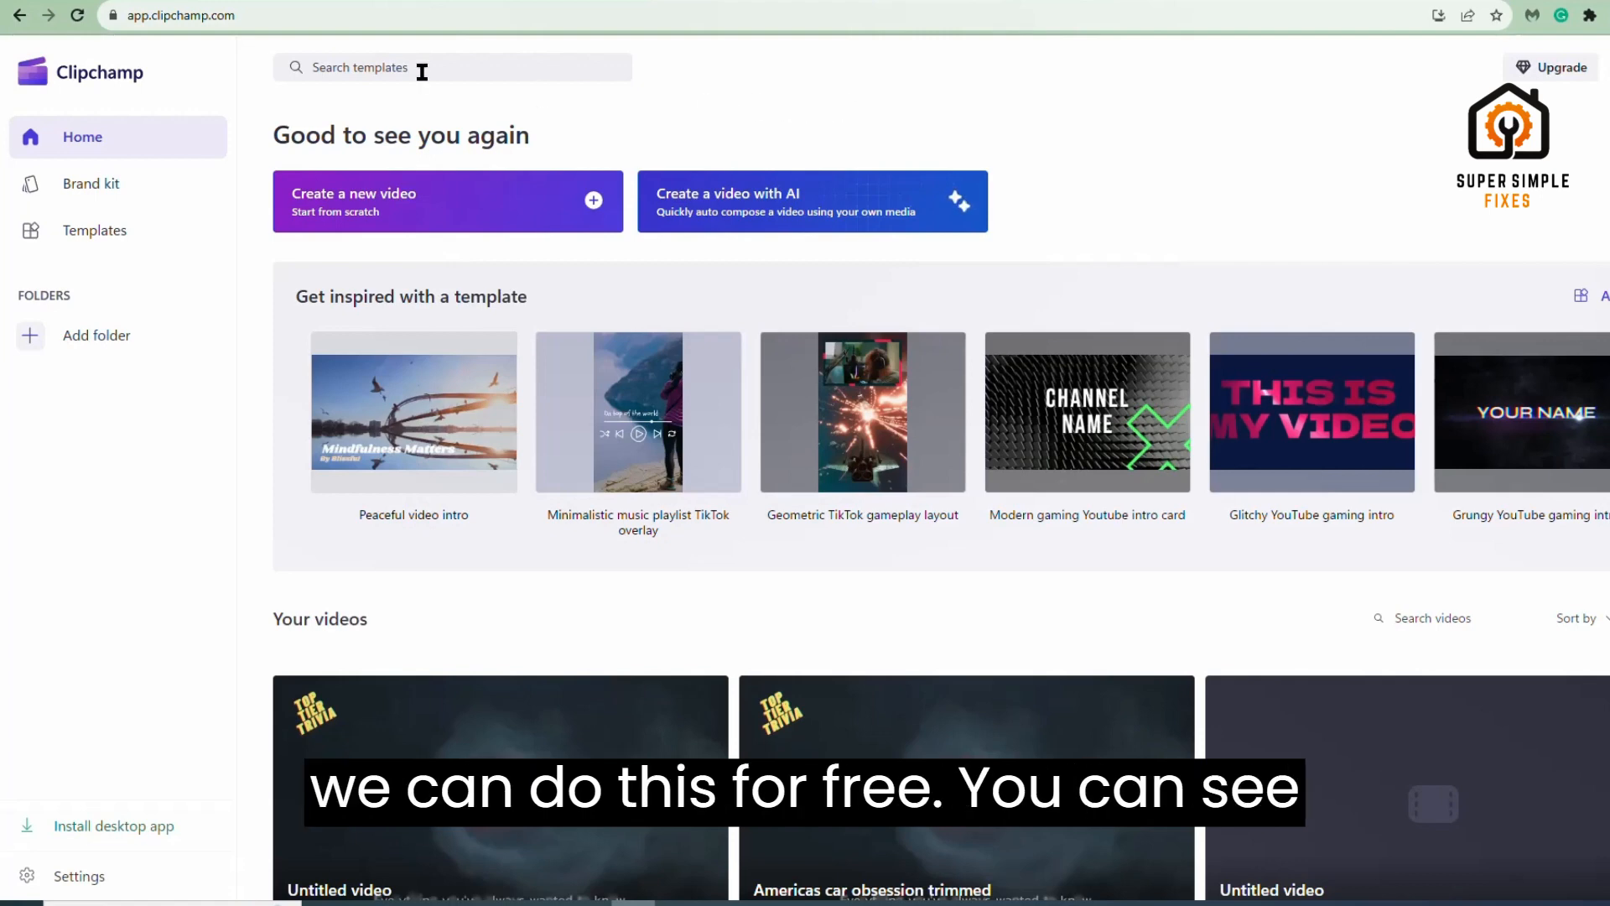
pyautogui.moveTo(113, 105)
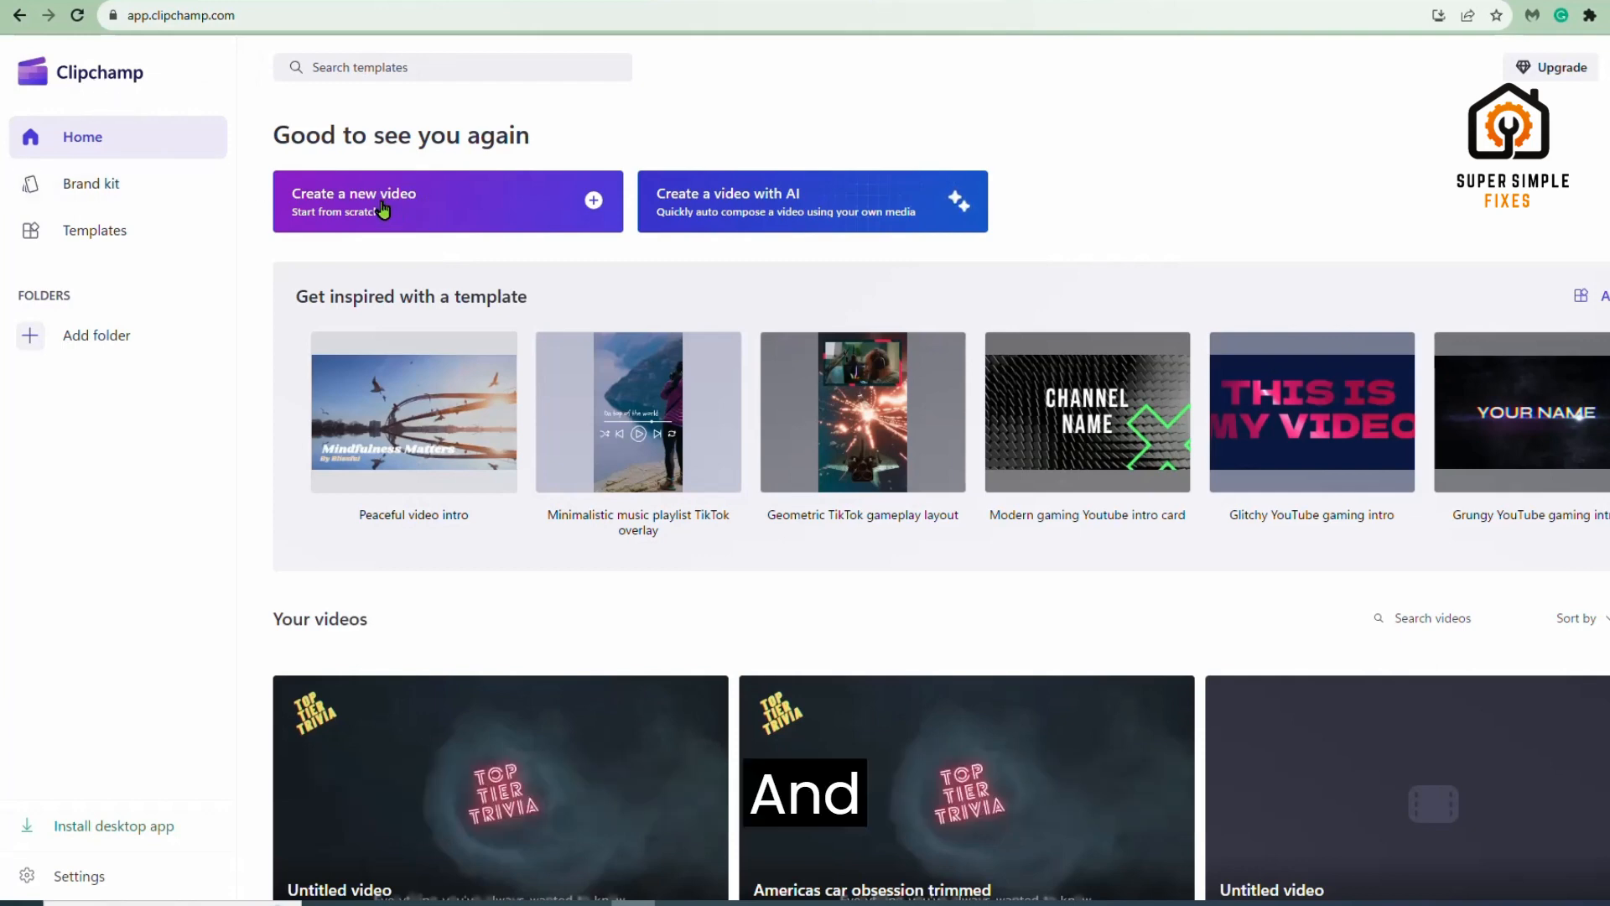
# Create a blank video project and import the Americas car obsession trimmed clip.
pyautogui.click(378, 201)
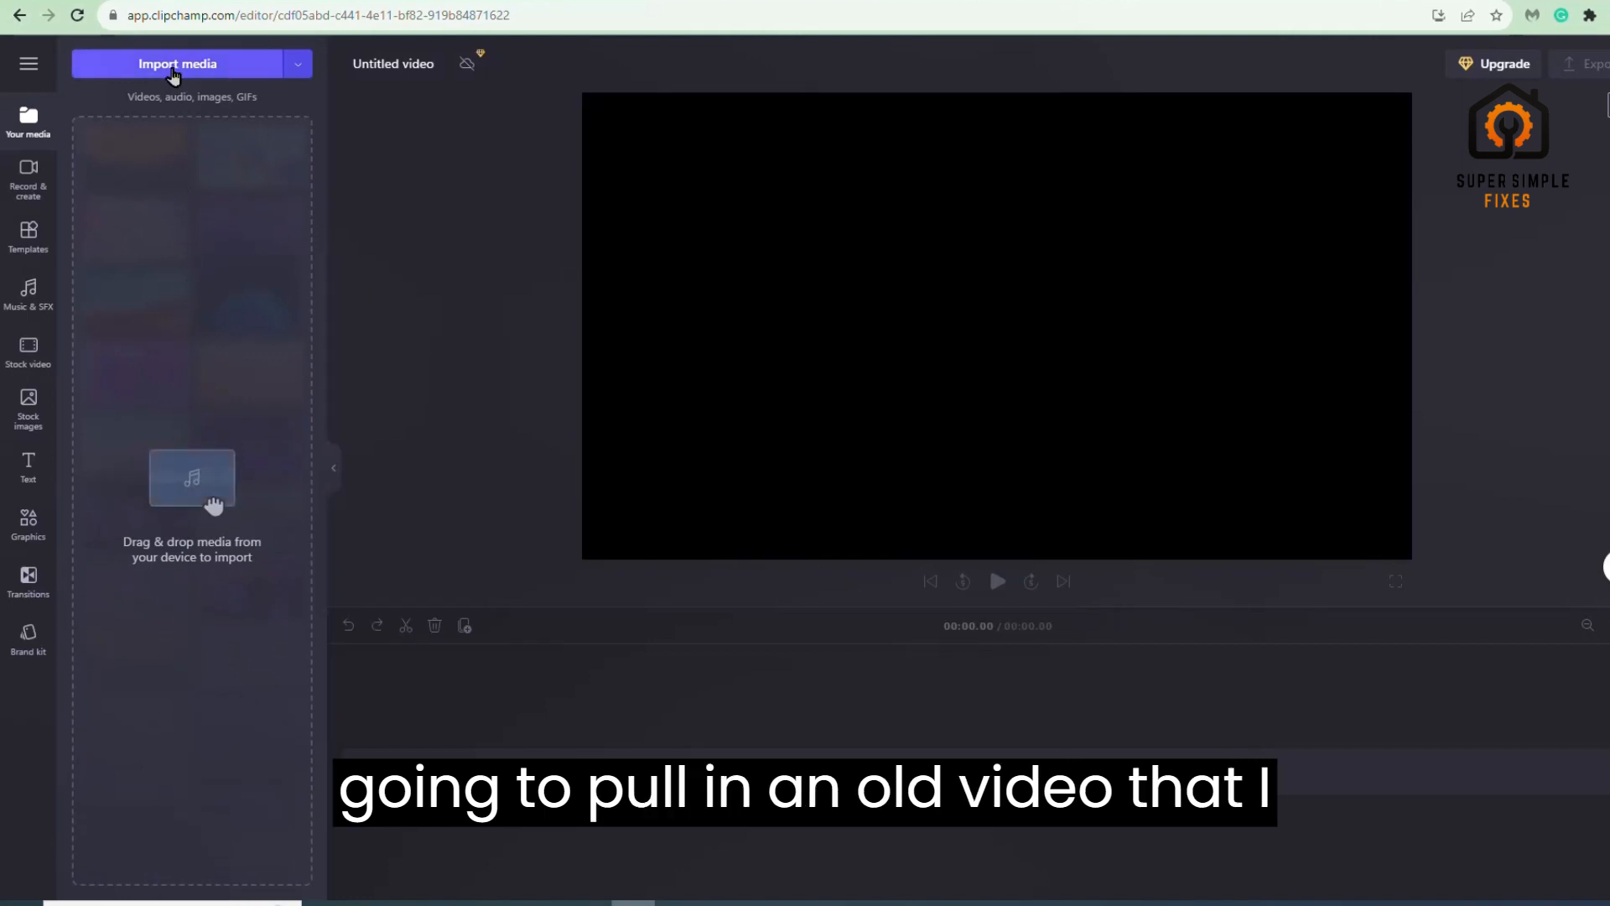
pyautogui.click(177, 63)
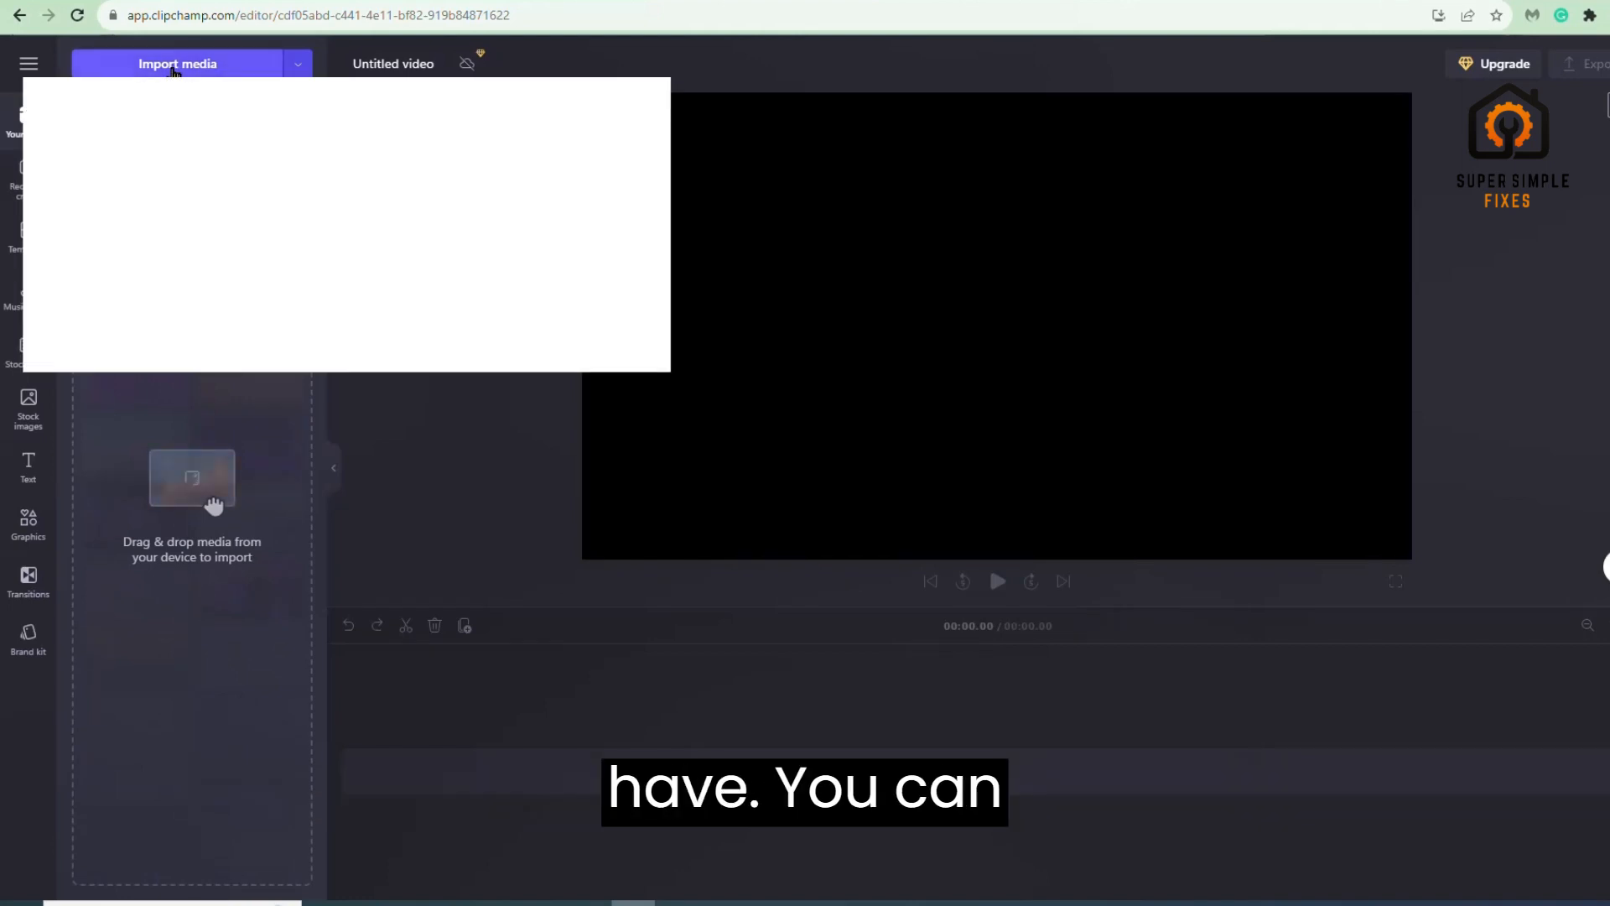
pyautogui.click(179, 63)
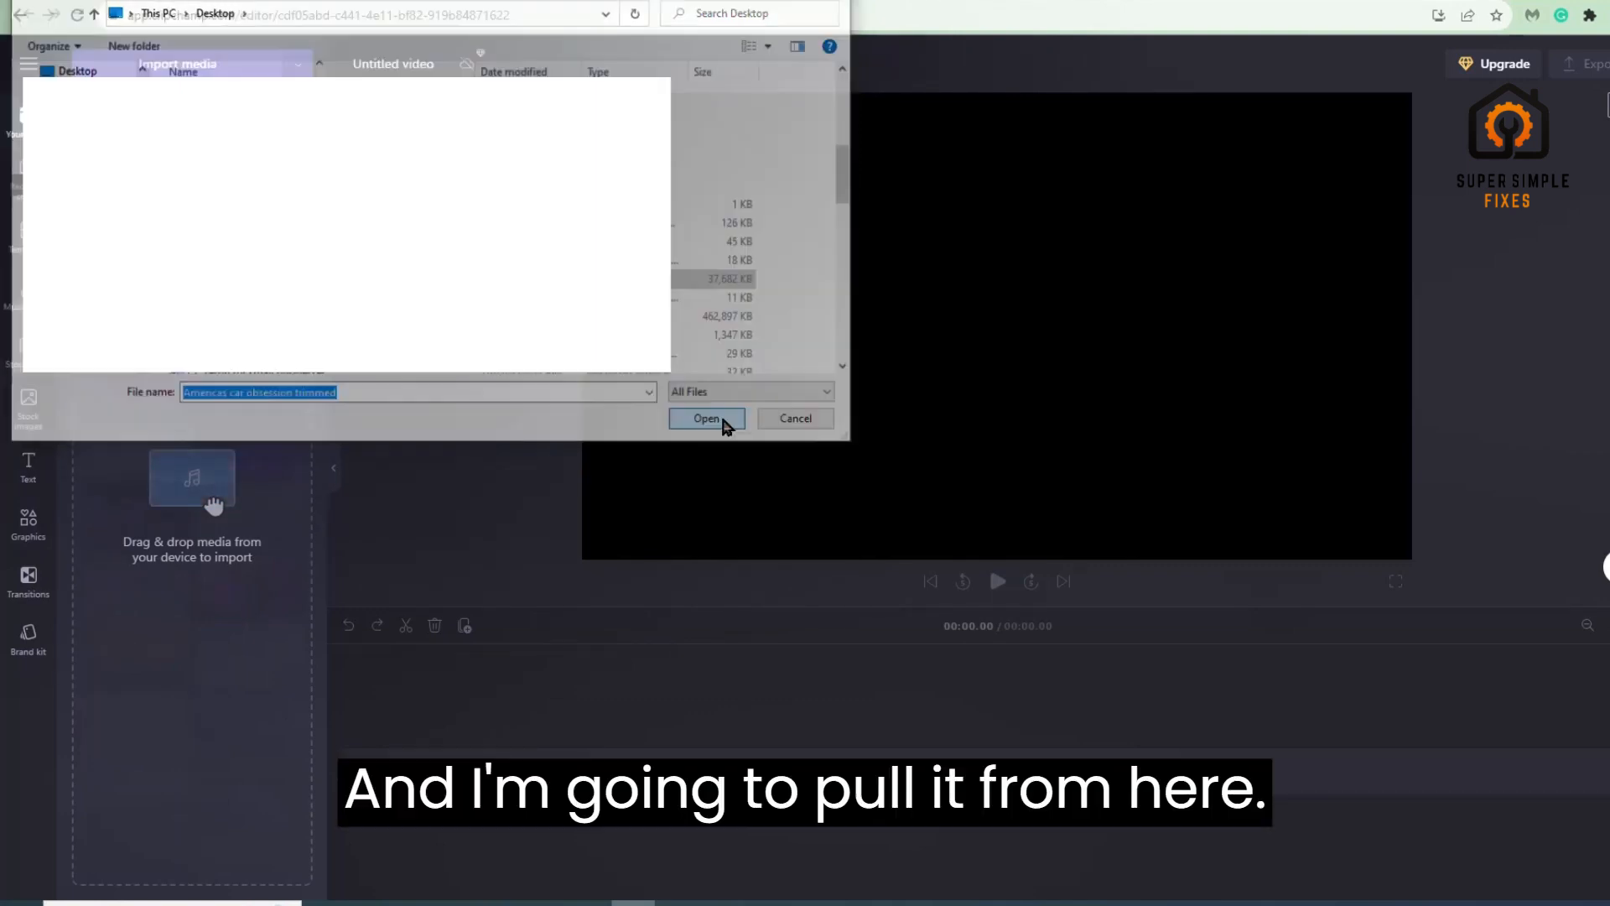
pyautogui.click(706, 418)
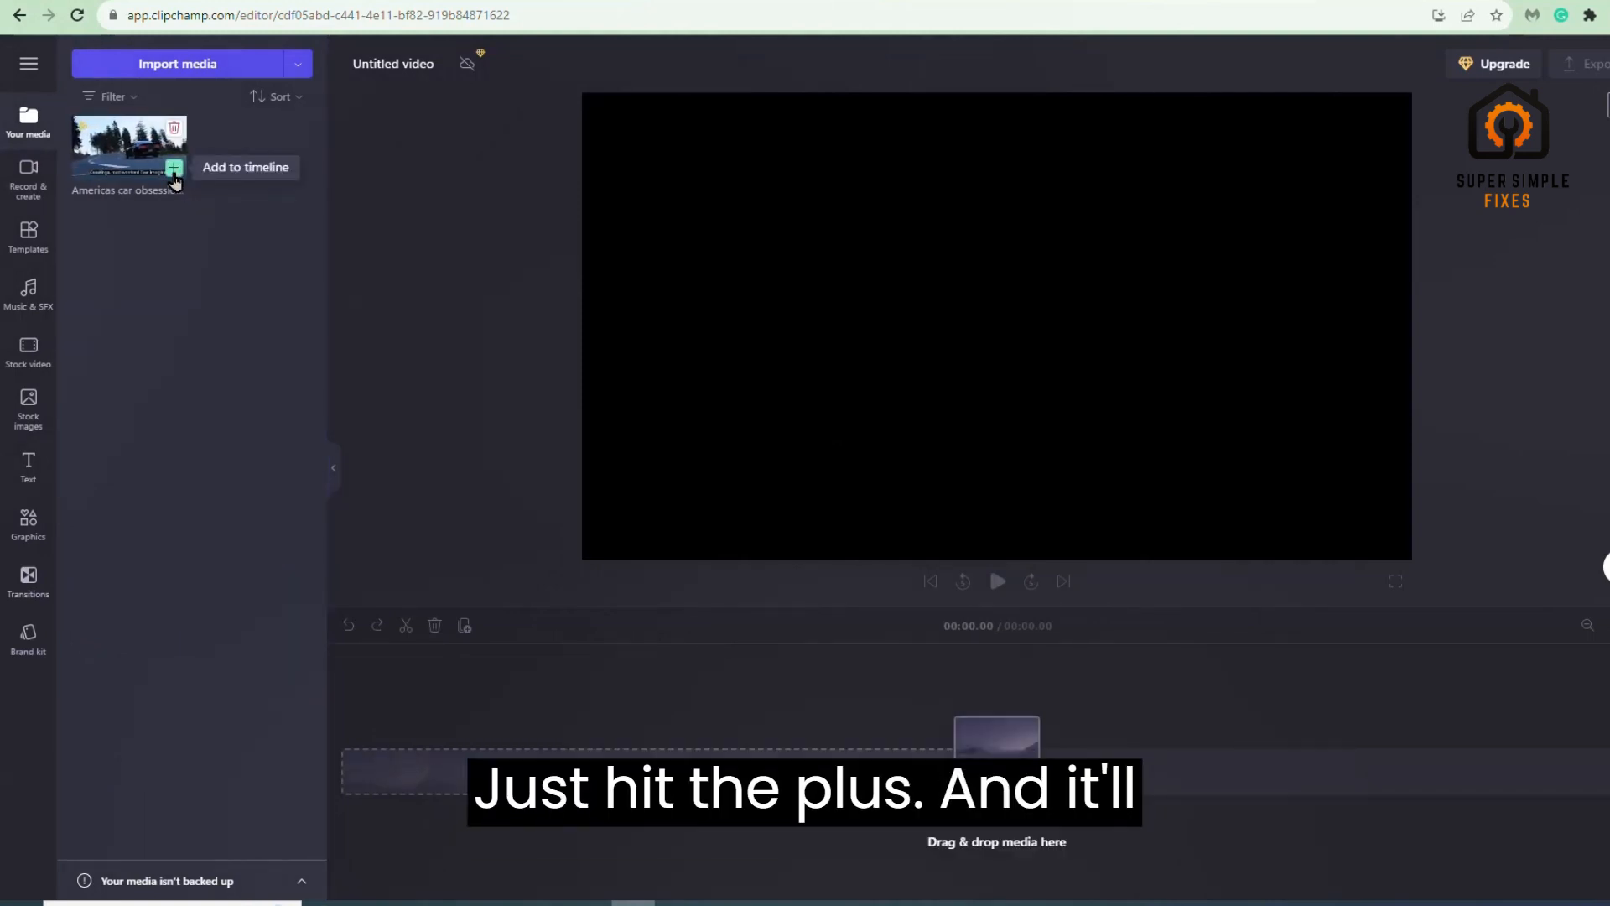
# Add the car clip to the timeline and collapse the media library panel.
pyautogui.click(173, 167)
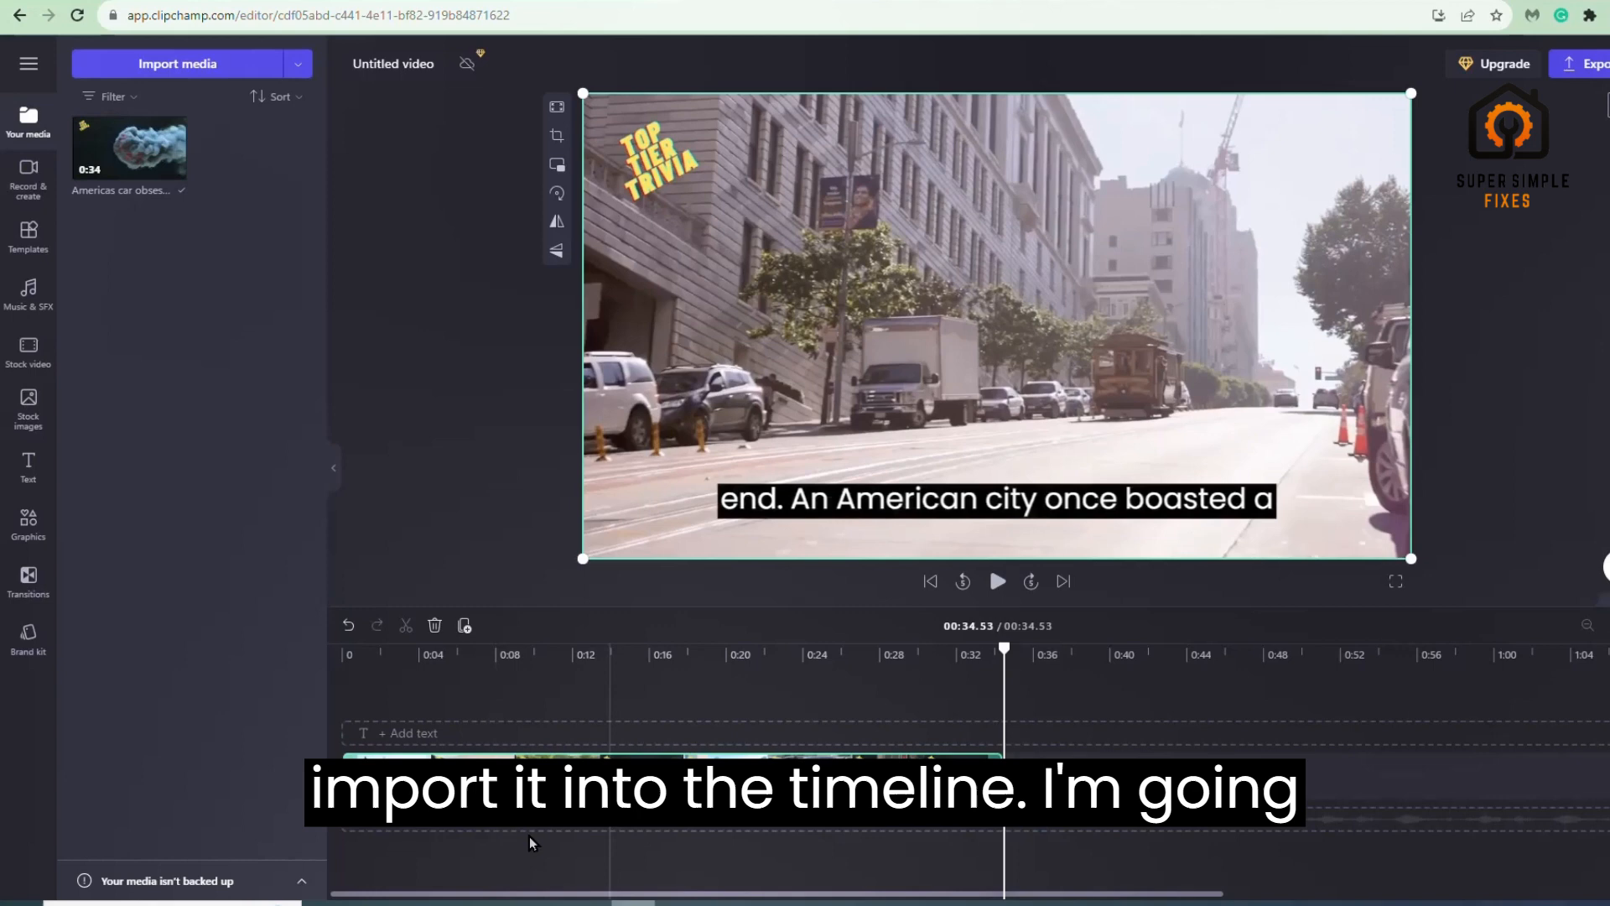
pyautogui.moveTo(632, 849)
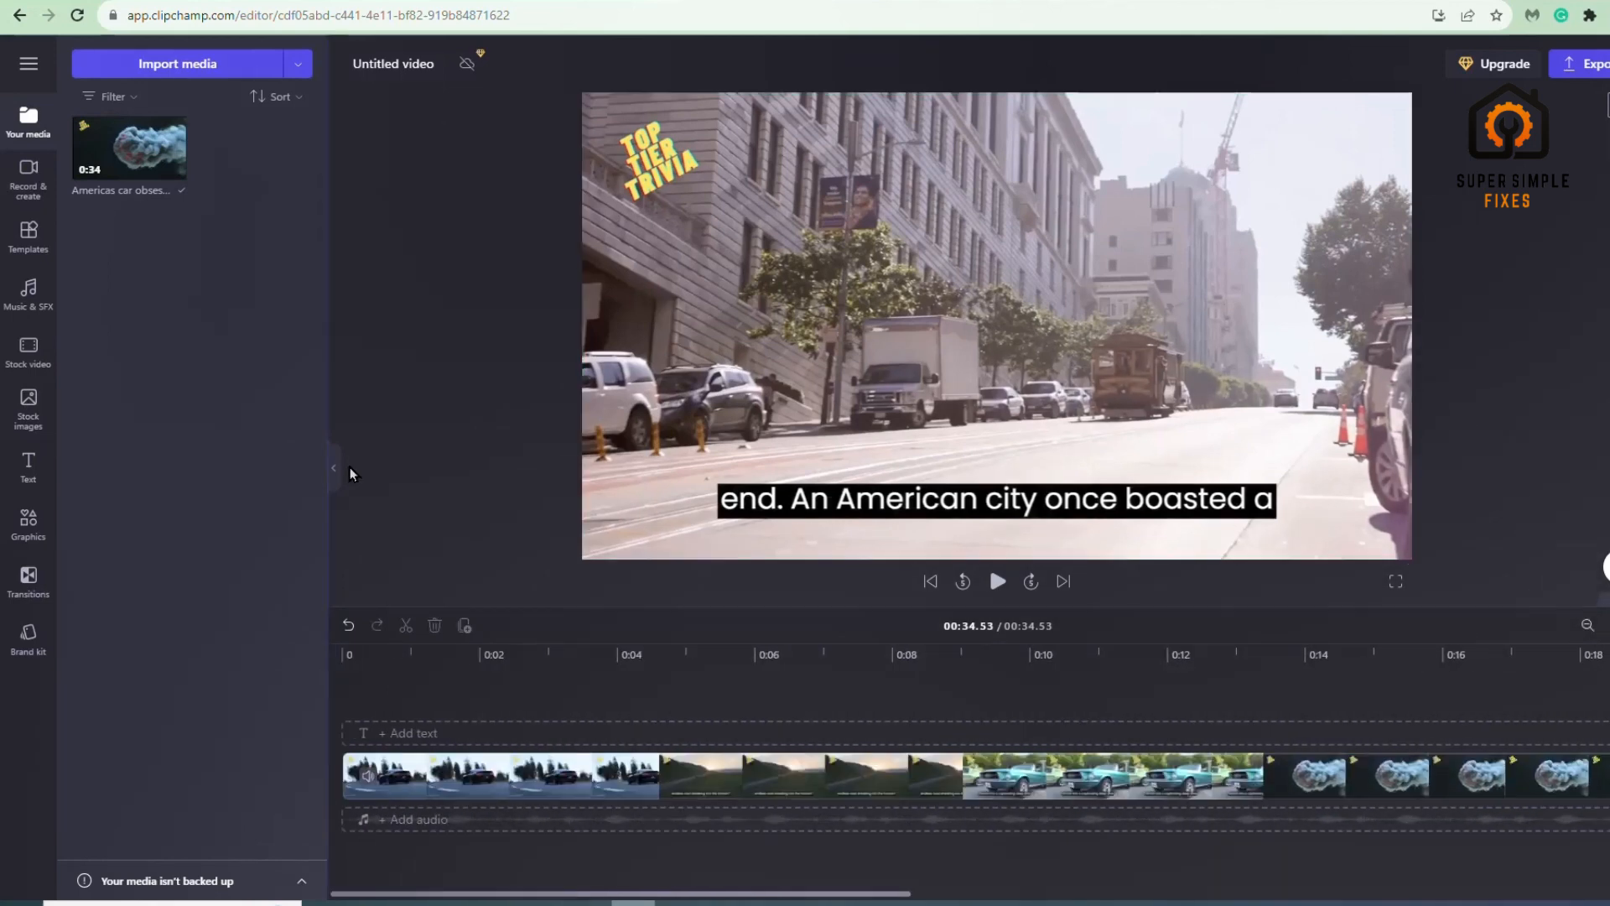
pyautogui.click(333, 467)
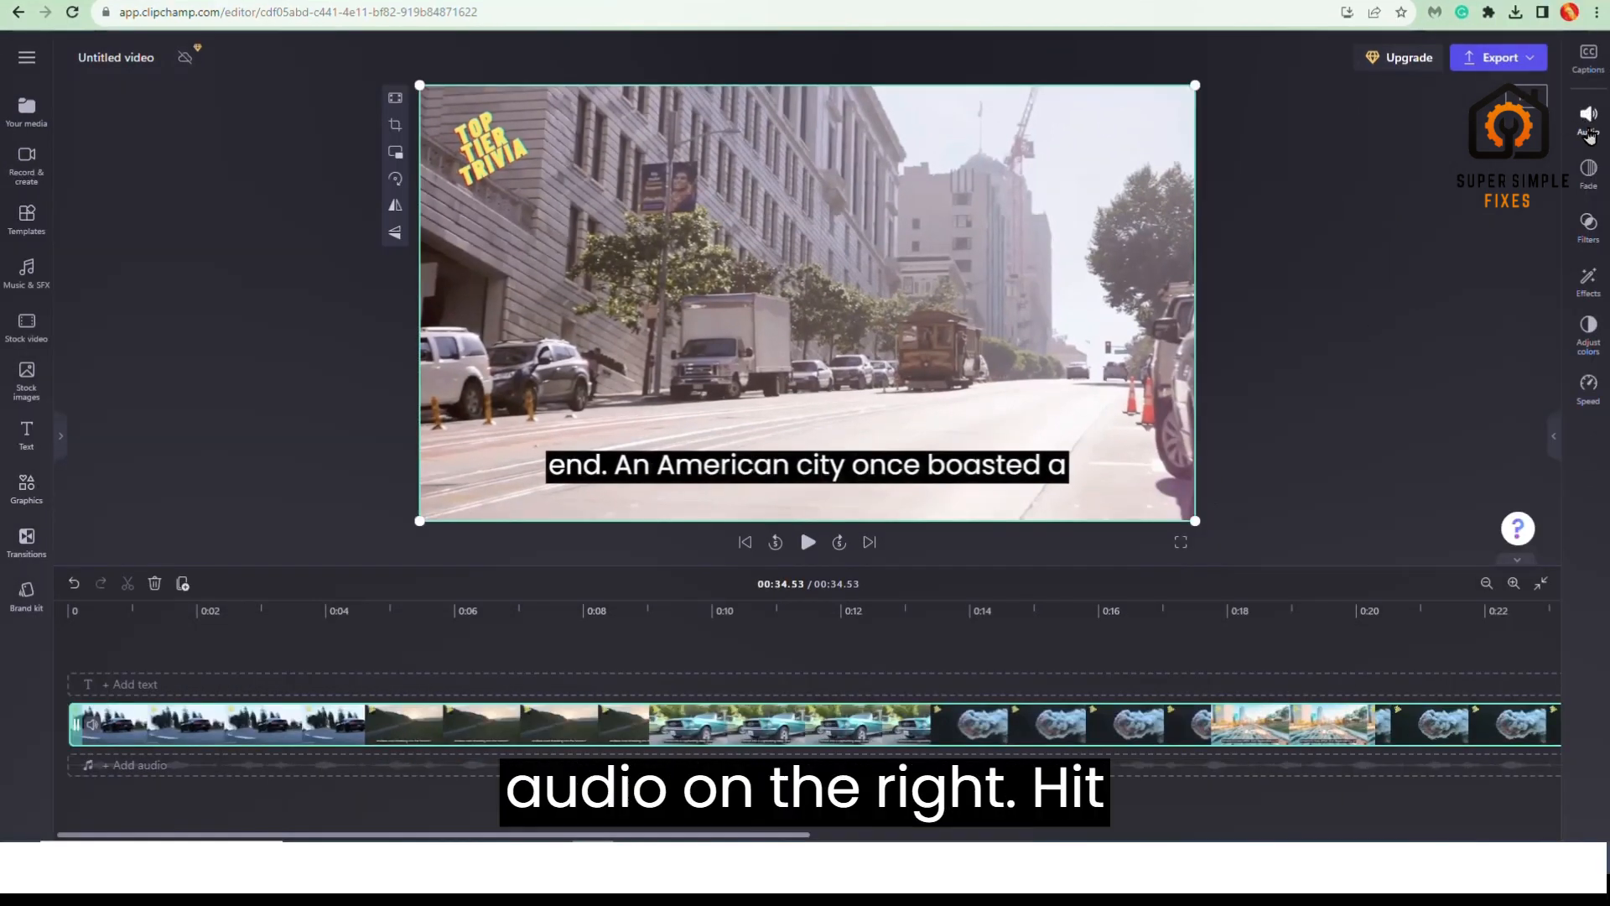
# Detach the car clip's audio from the Audio properties tab.
pyautogui.click(1587, 115)
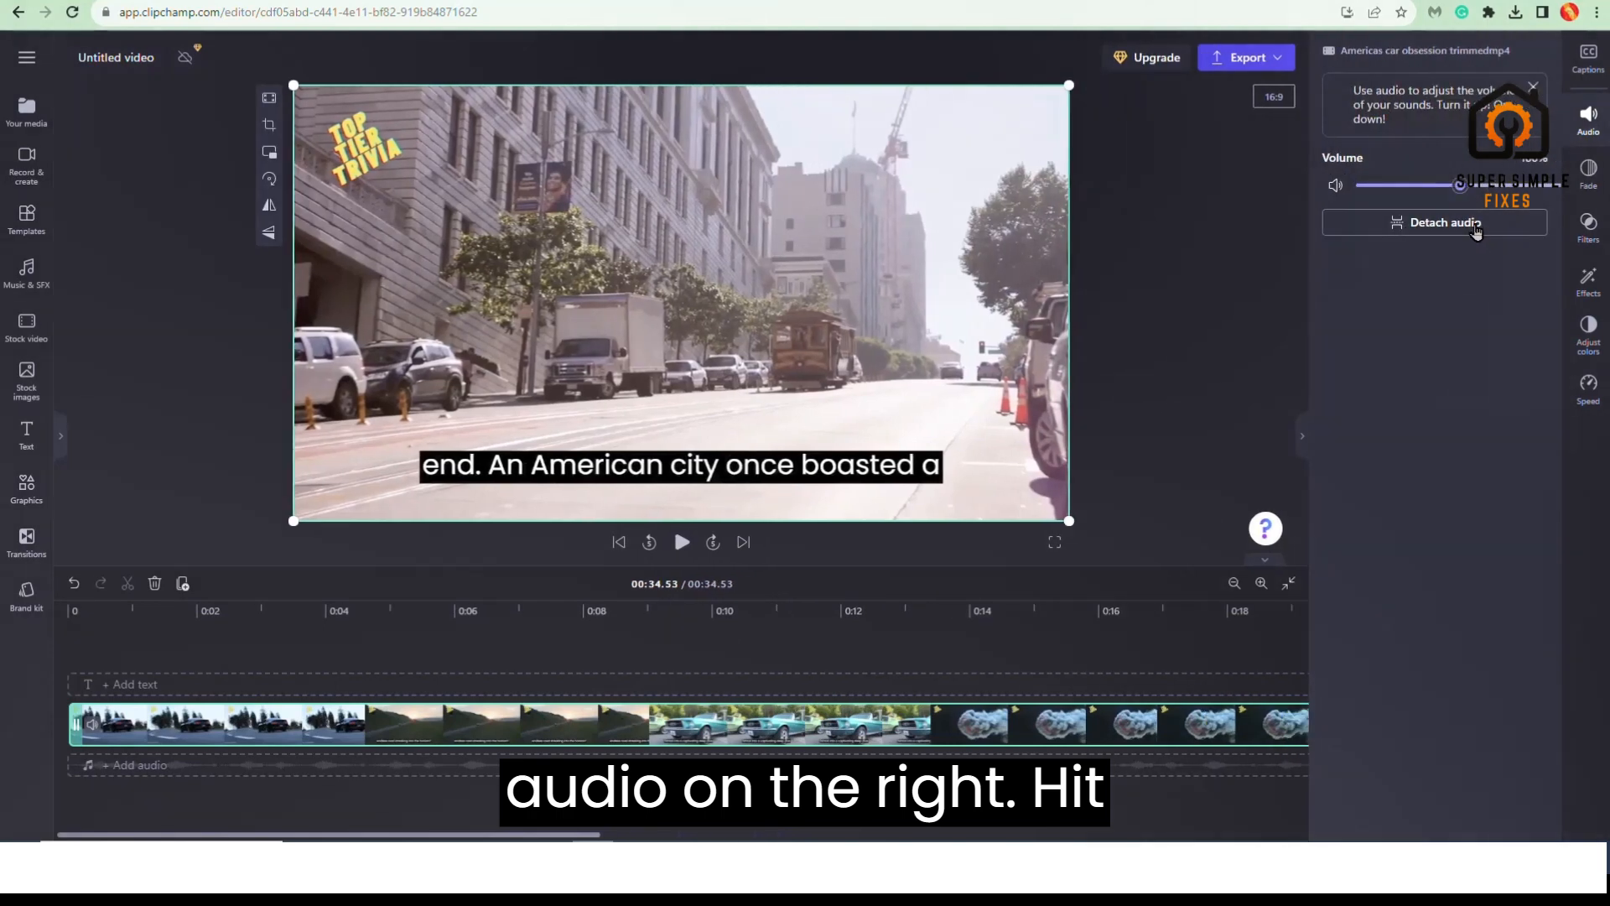
pyautogui.click(1444, 222)
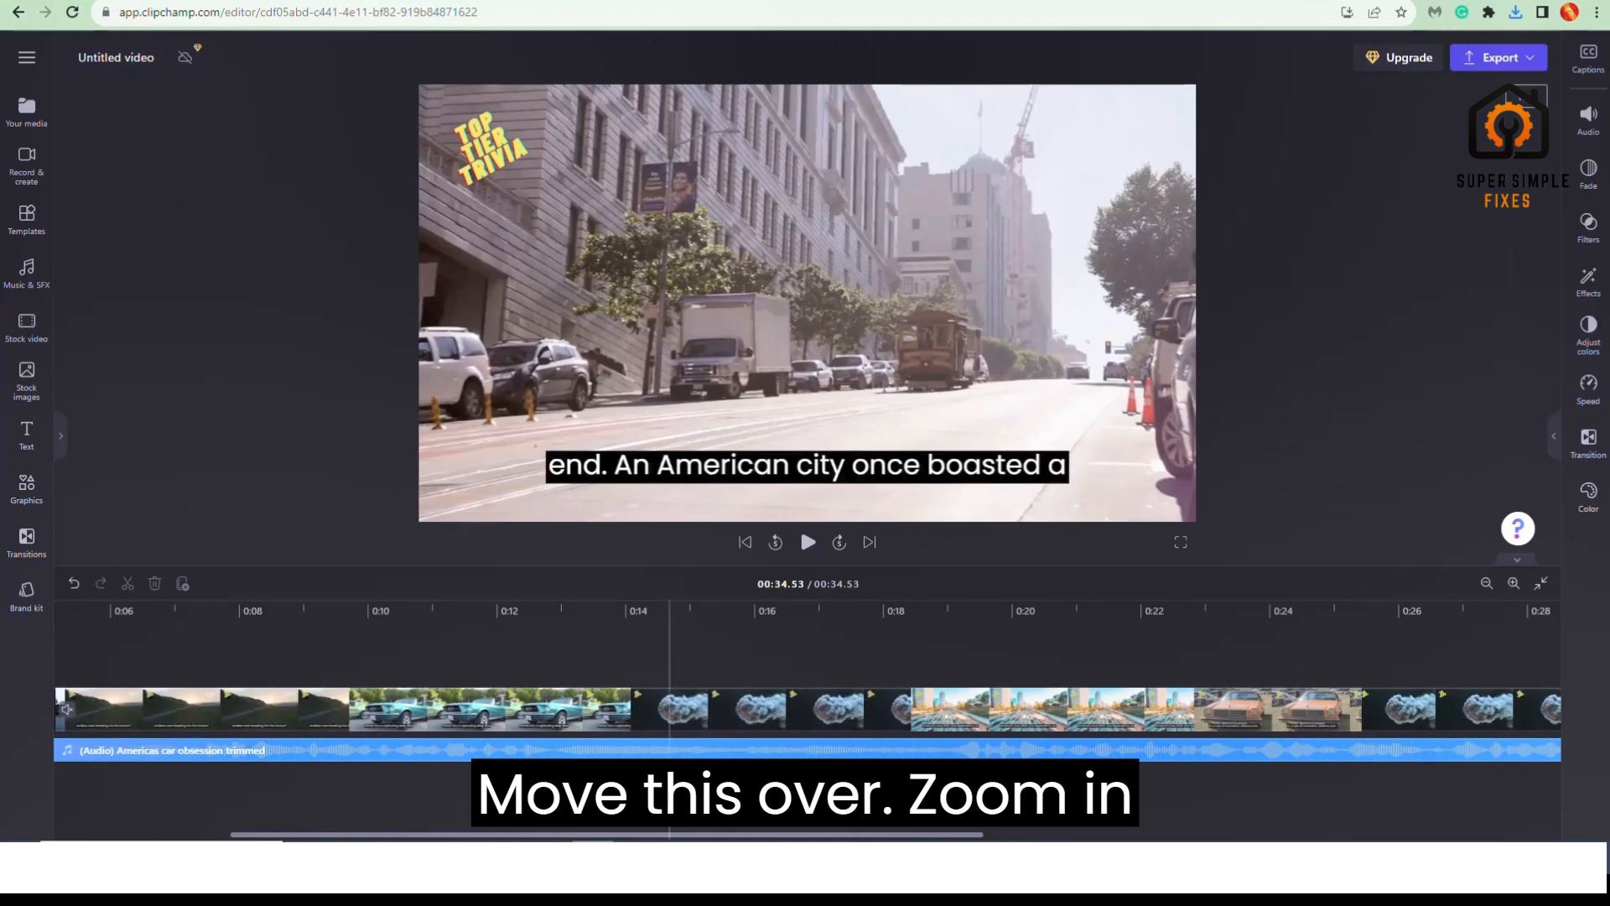
# Zoom into the timeline and preview playback, pausing near 0:13.
pyautogui.click(1511, 584)
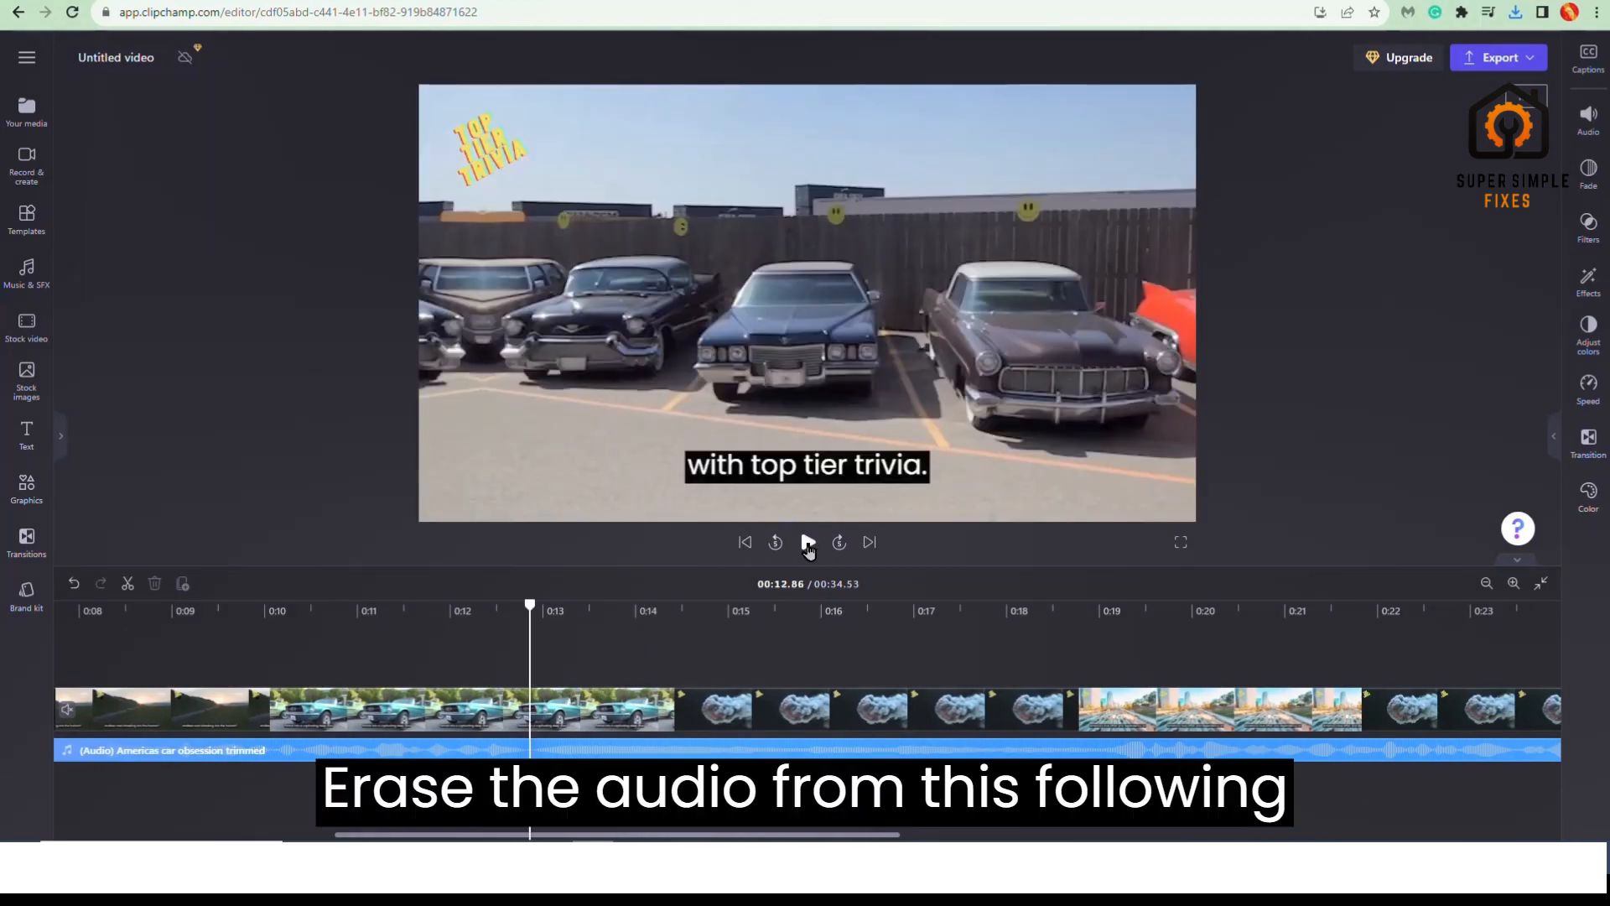
pyautogui.click(808, 542)
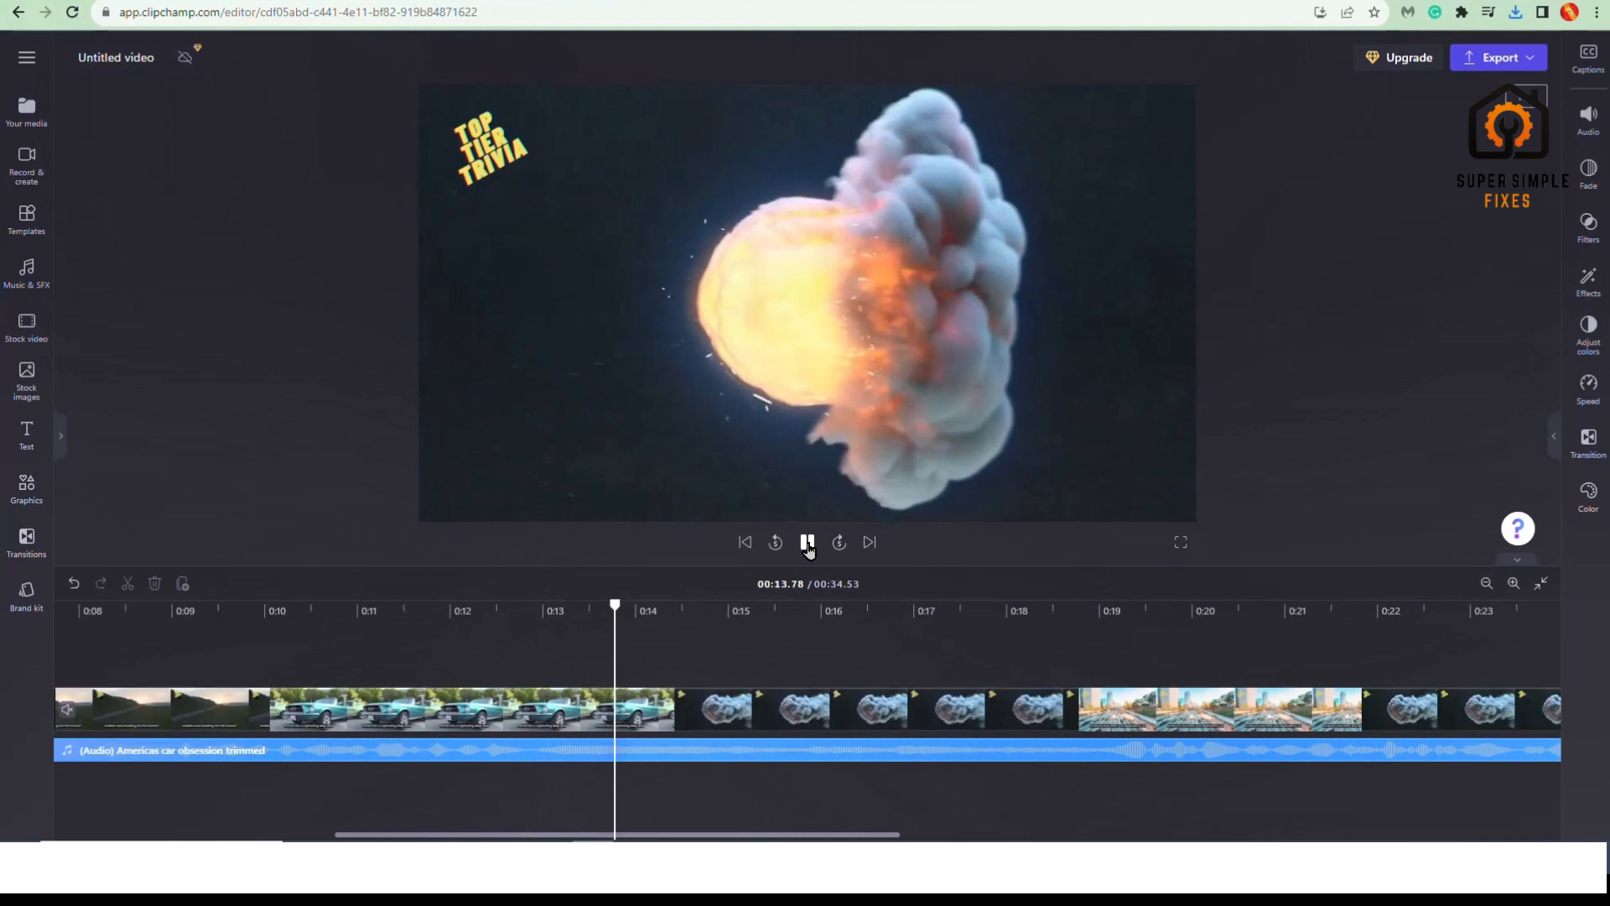
pyautogui.click(808, 543)
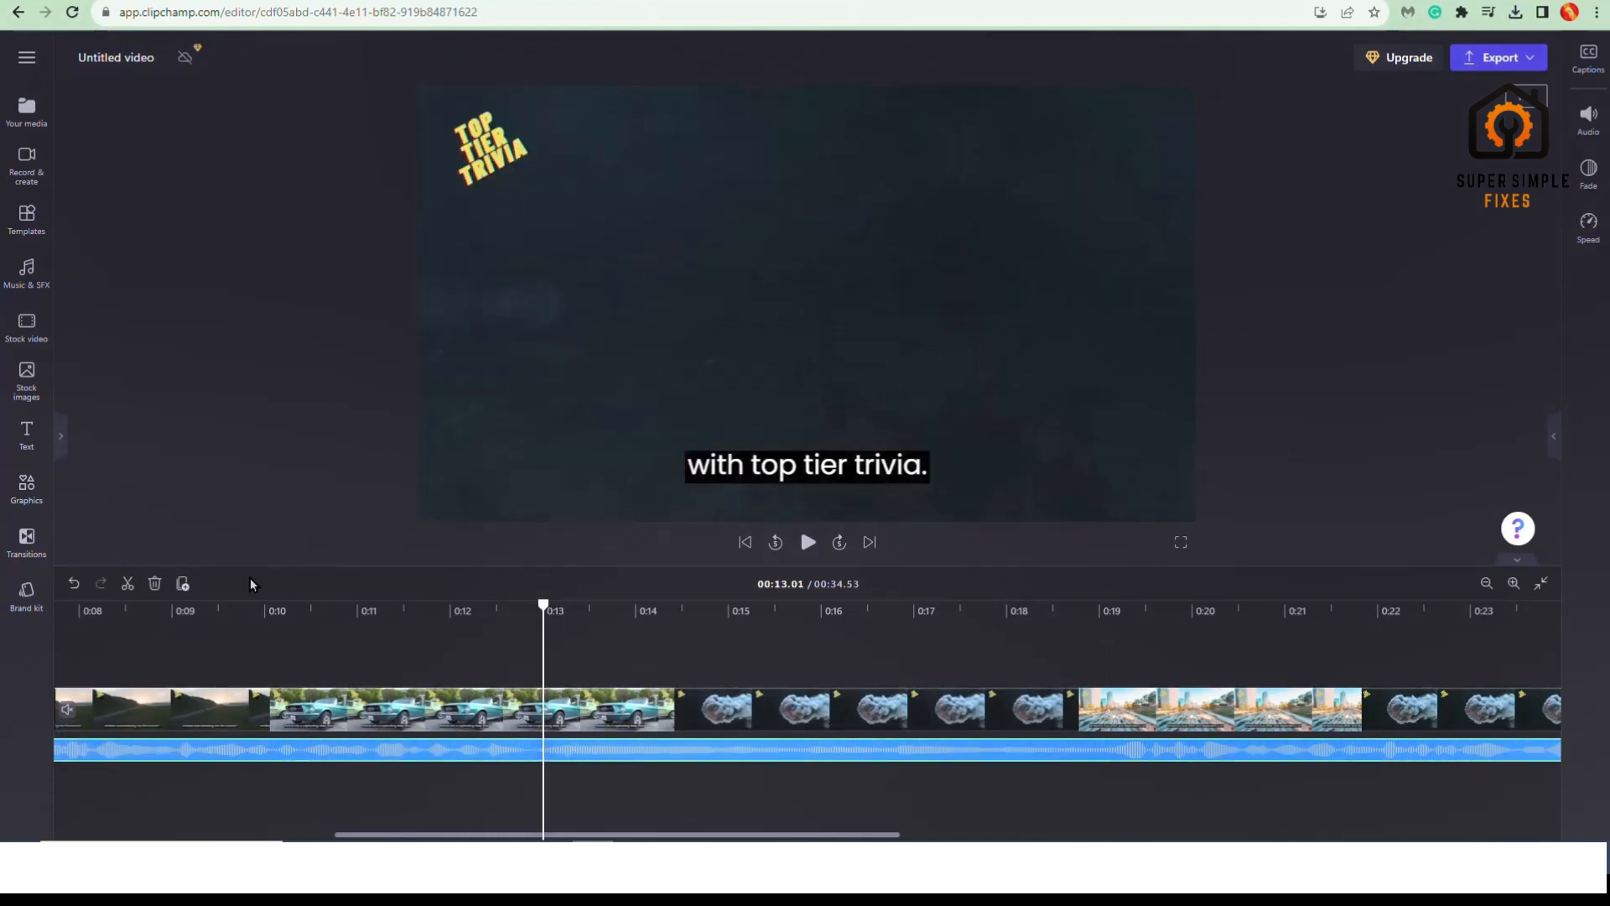
# Split the detached audio track at the 0:13 playhead.
pyautogui.click(127, 582)
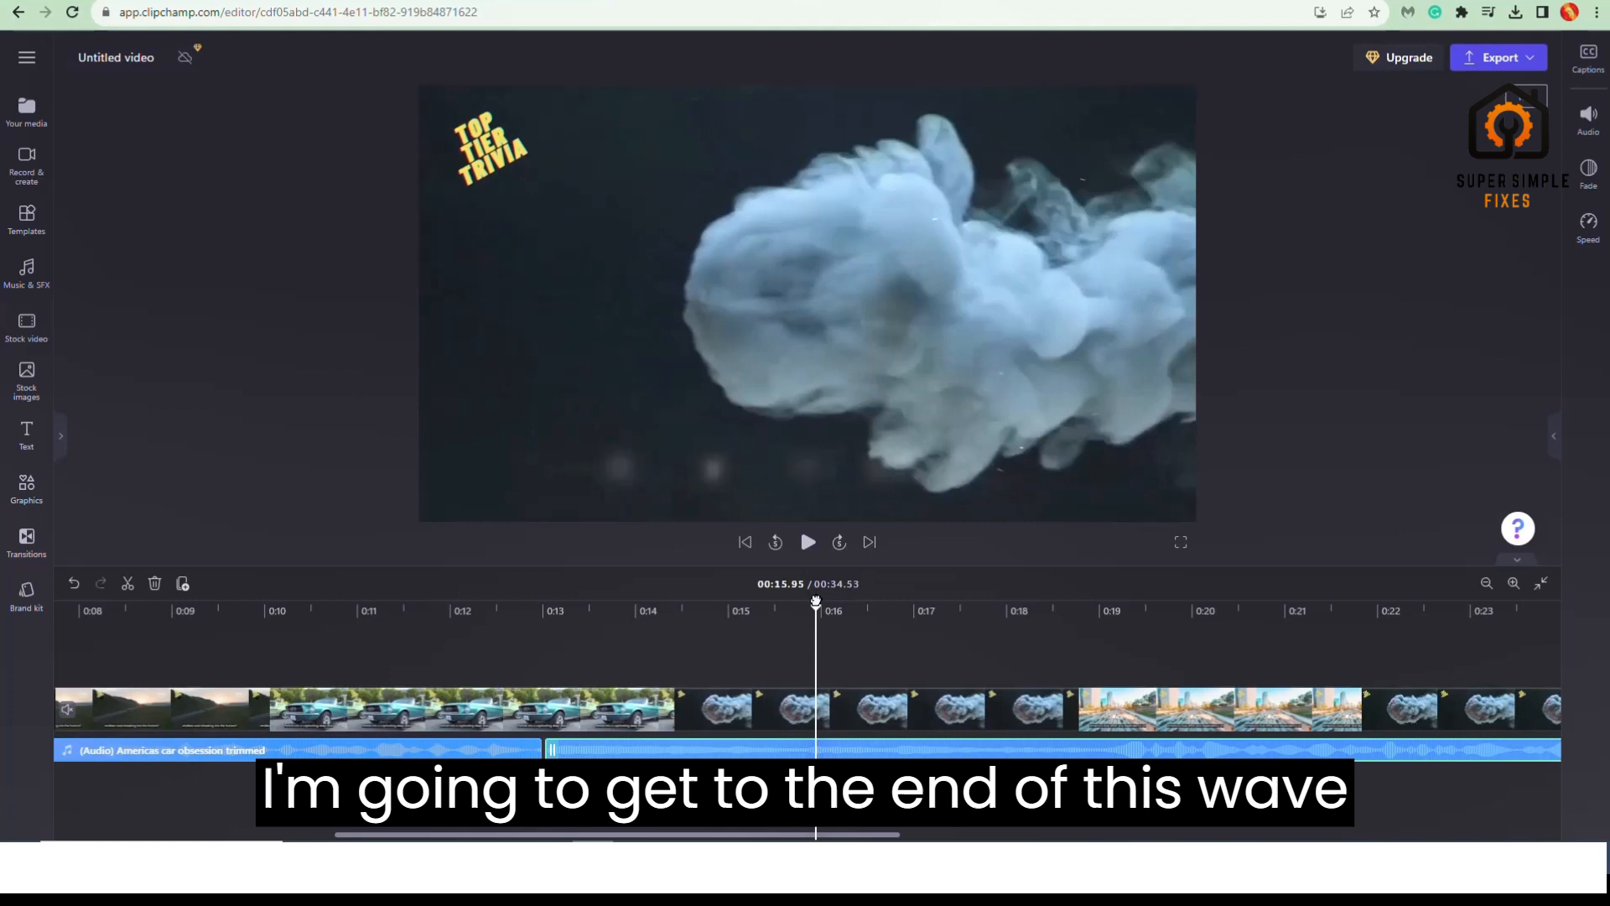
# Play ahead to about 0:19 and split the audio track there.
pyautogui.click(808, 542)
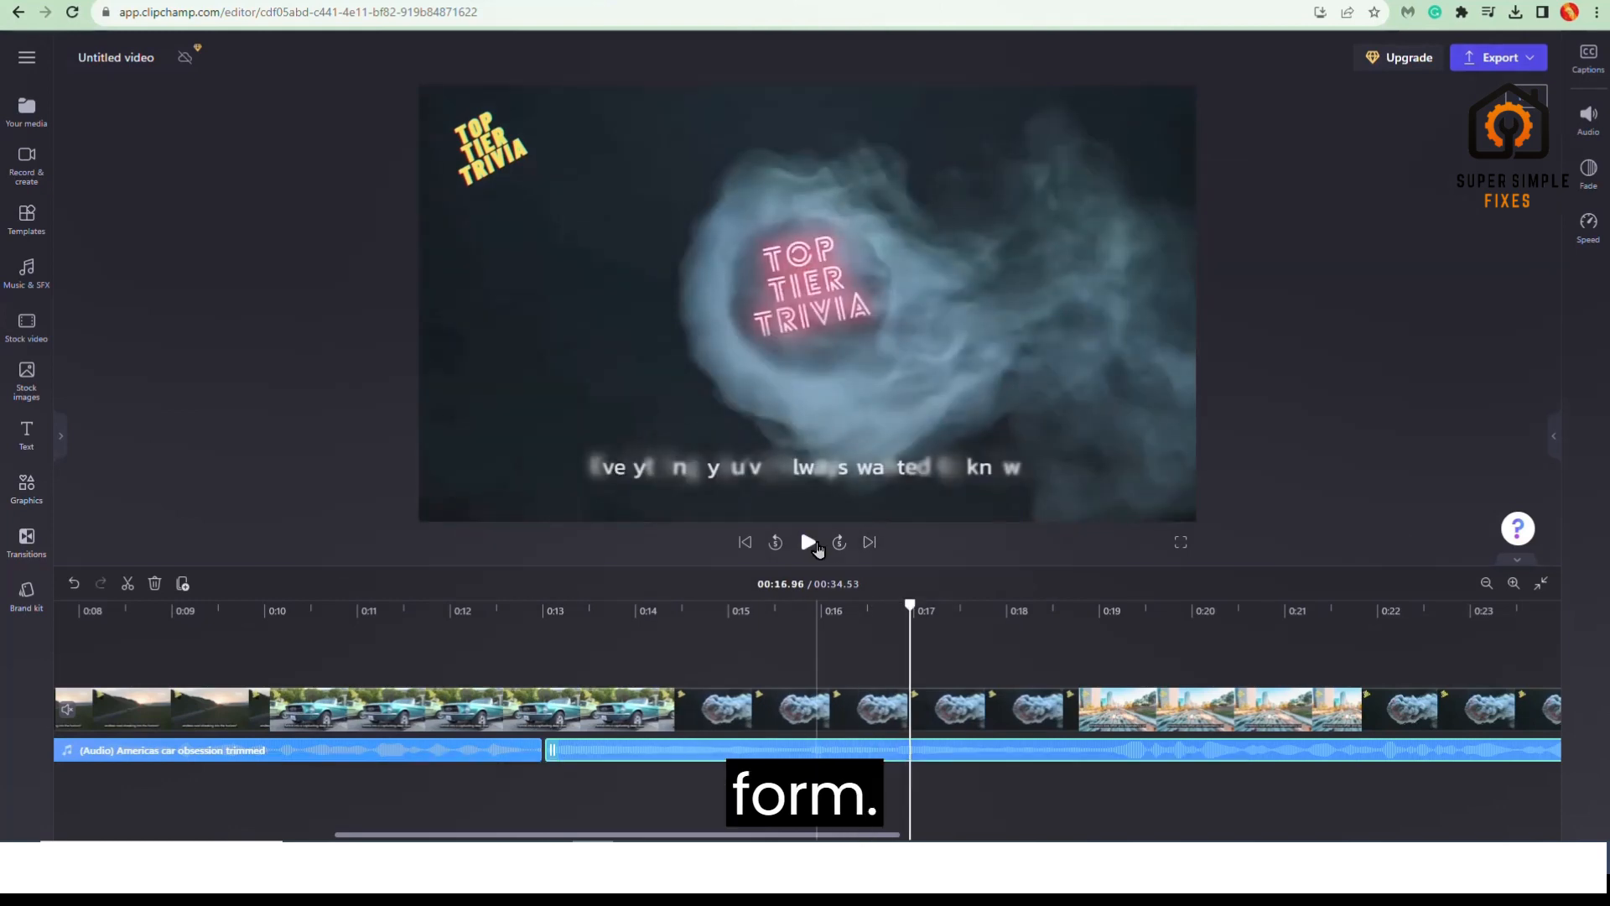
pyautogui.click(808, 542)
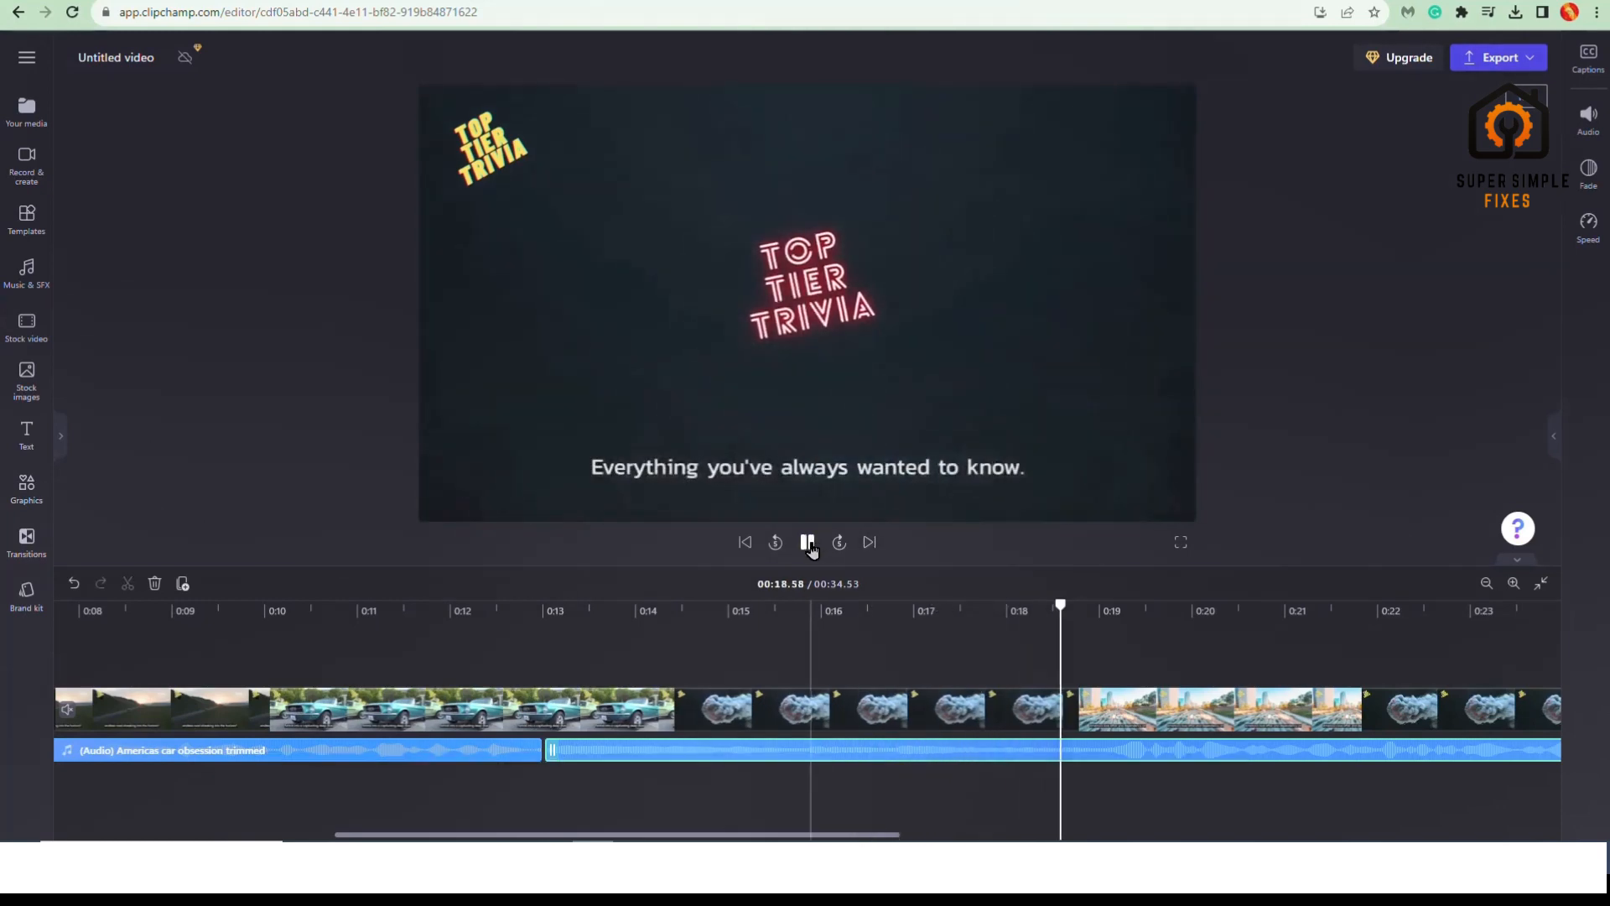
pyautogui.click(808, 543)
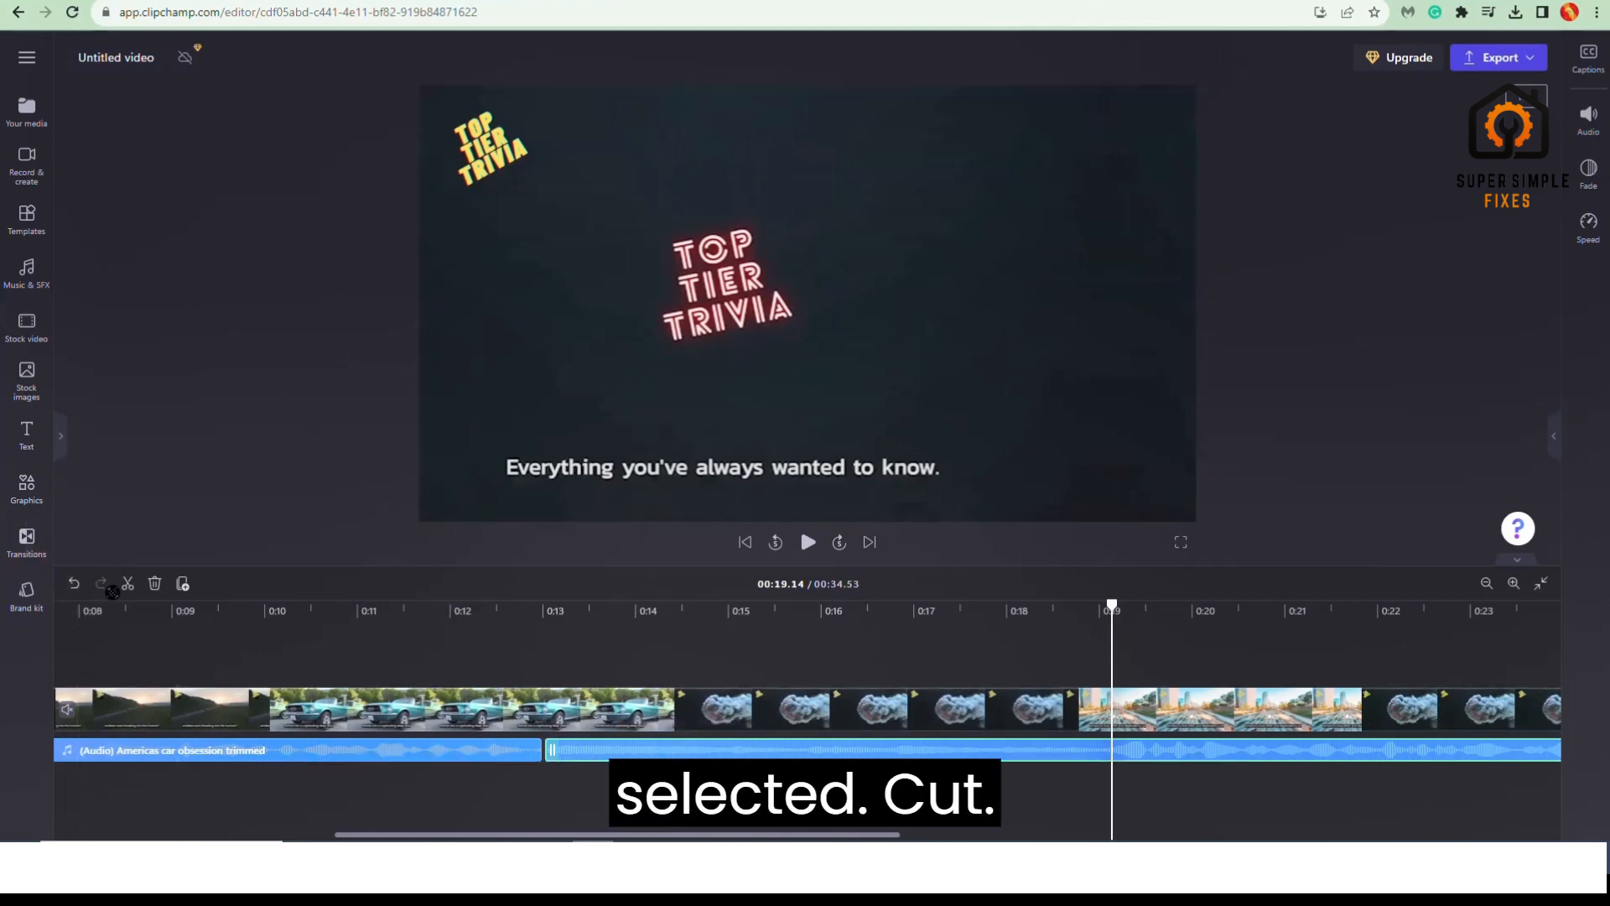
pyautogui.click(129, 583)
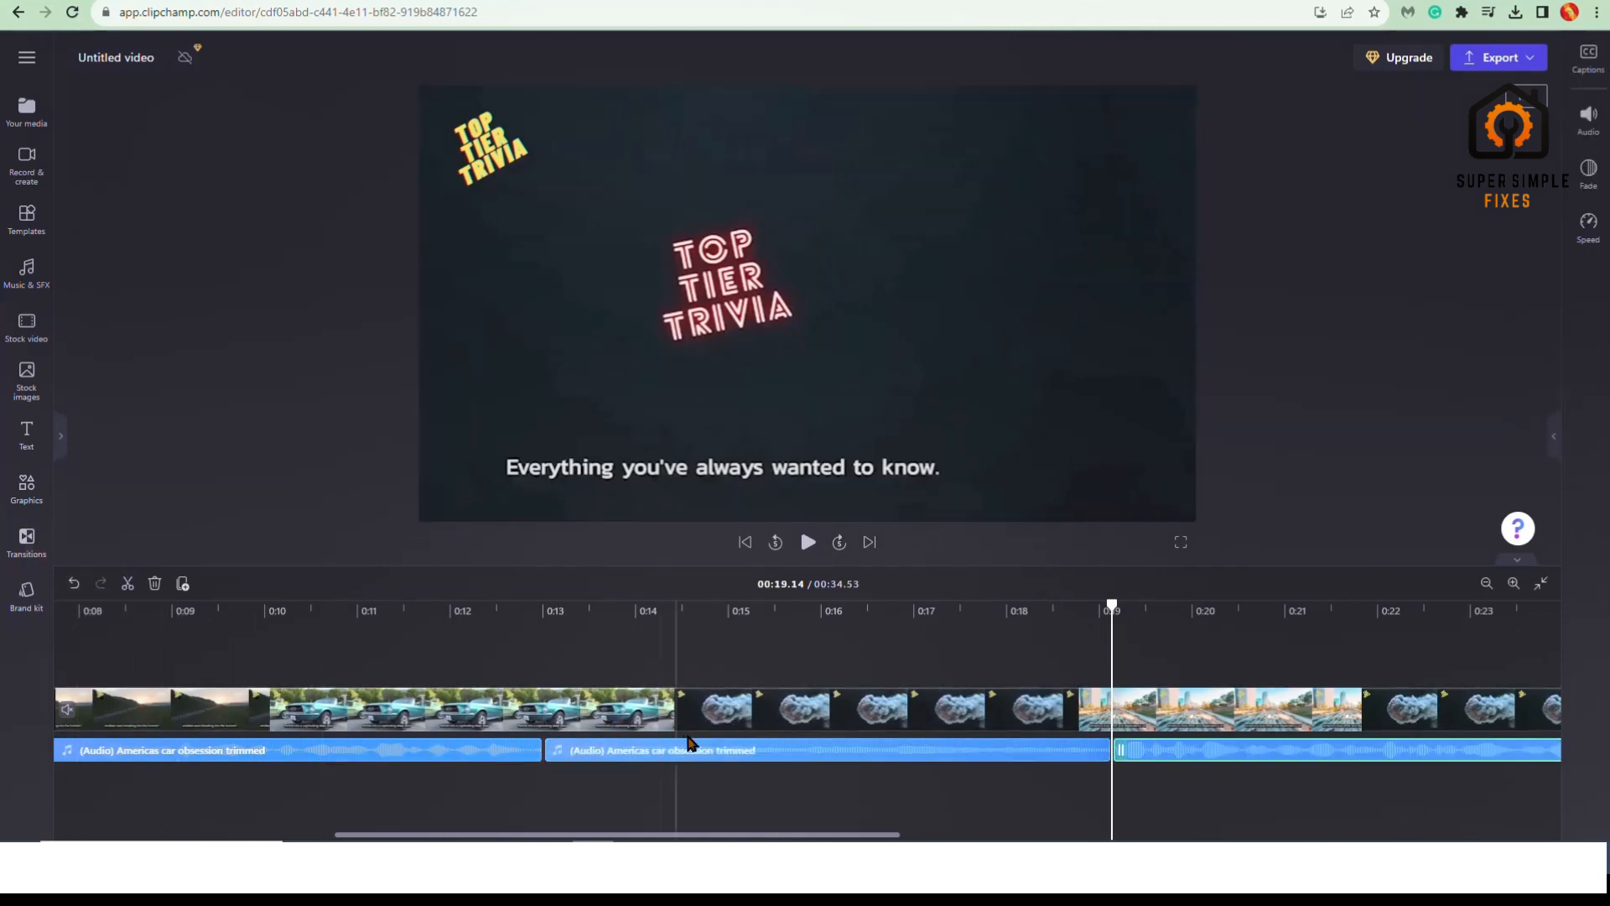
# Remove the middle 0:13–0:19 audio piece and replay from 0:12 to check the gap.
pyautogui.click(693, 750)
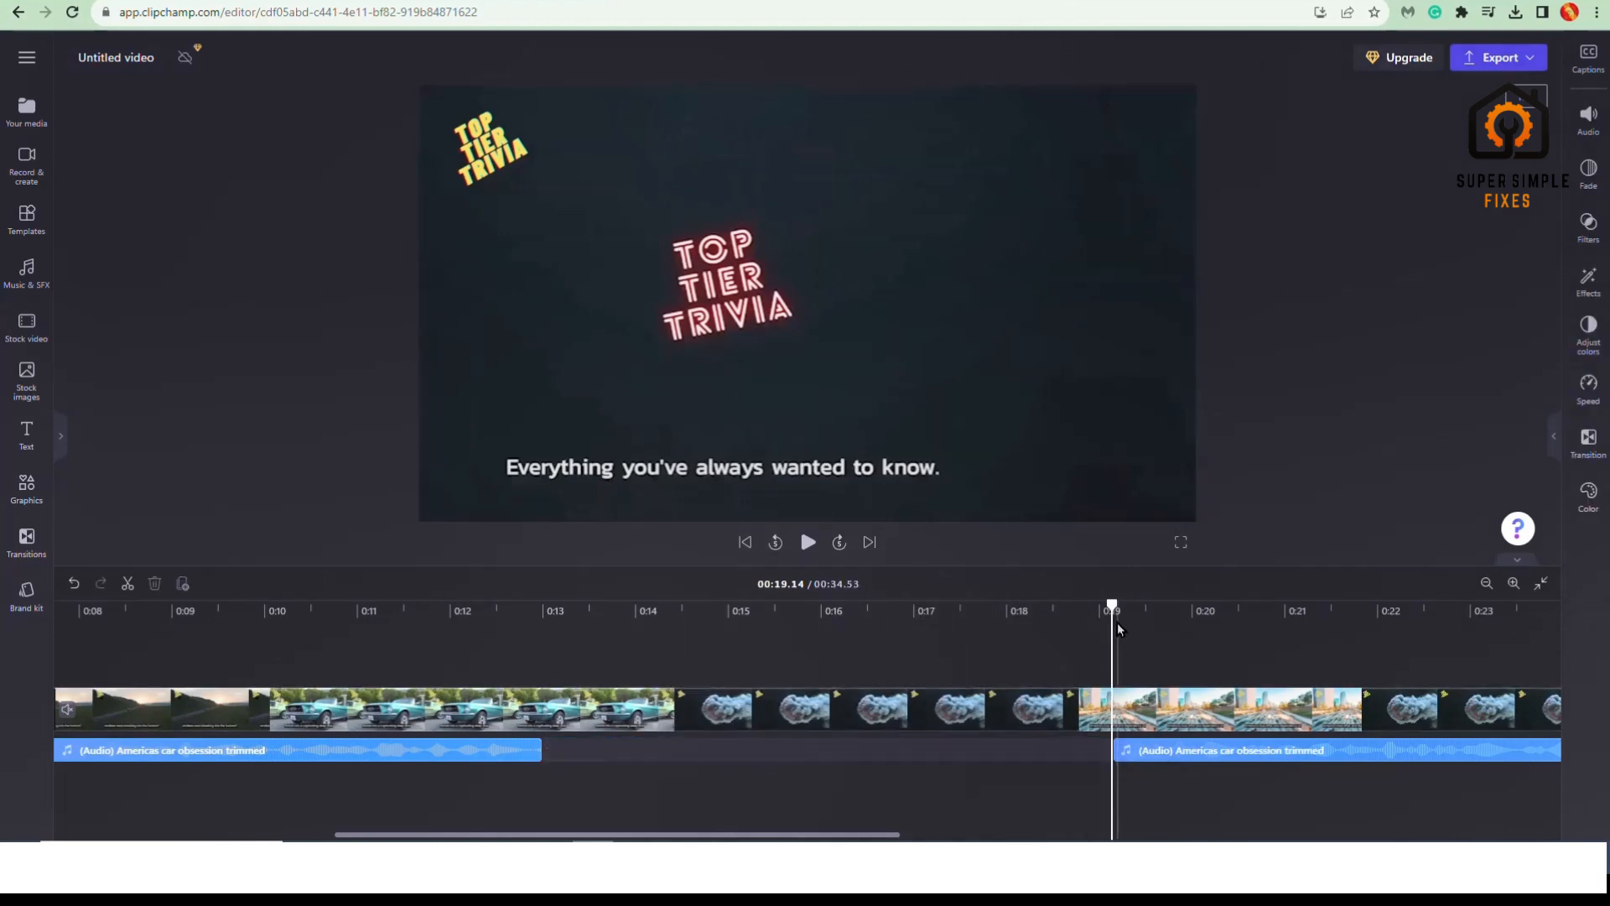
pyautogui.click(471, 611)
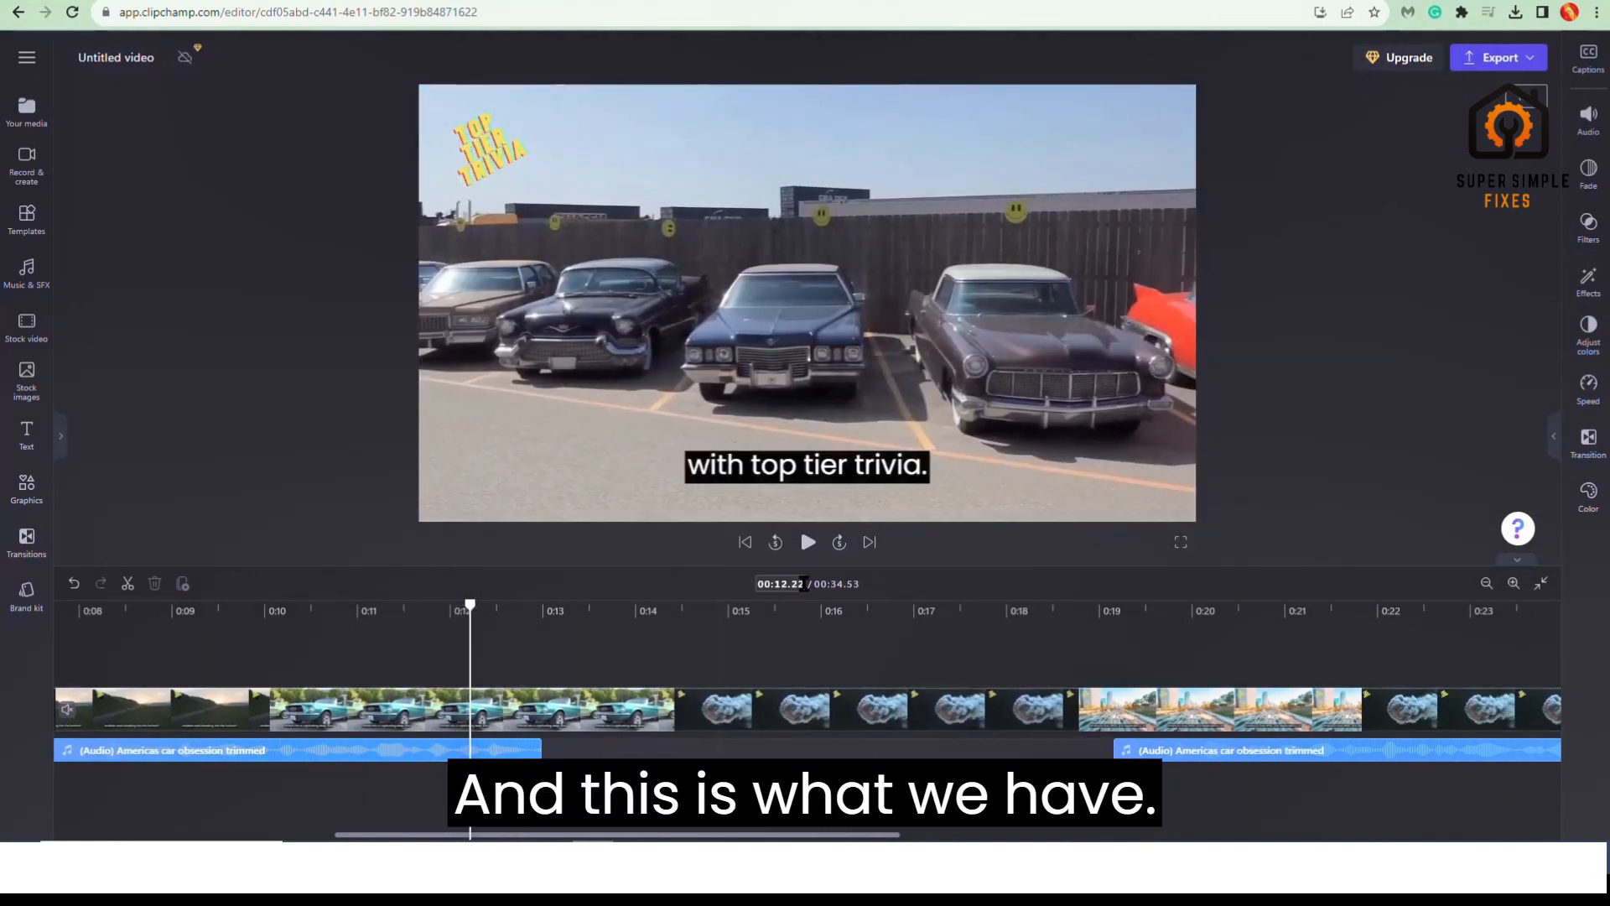
pyautogui.click(807, 542)
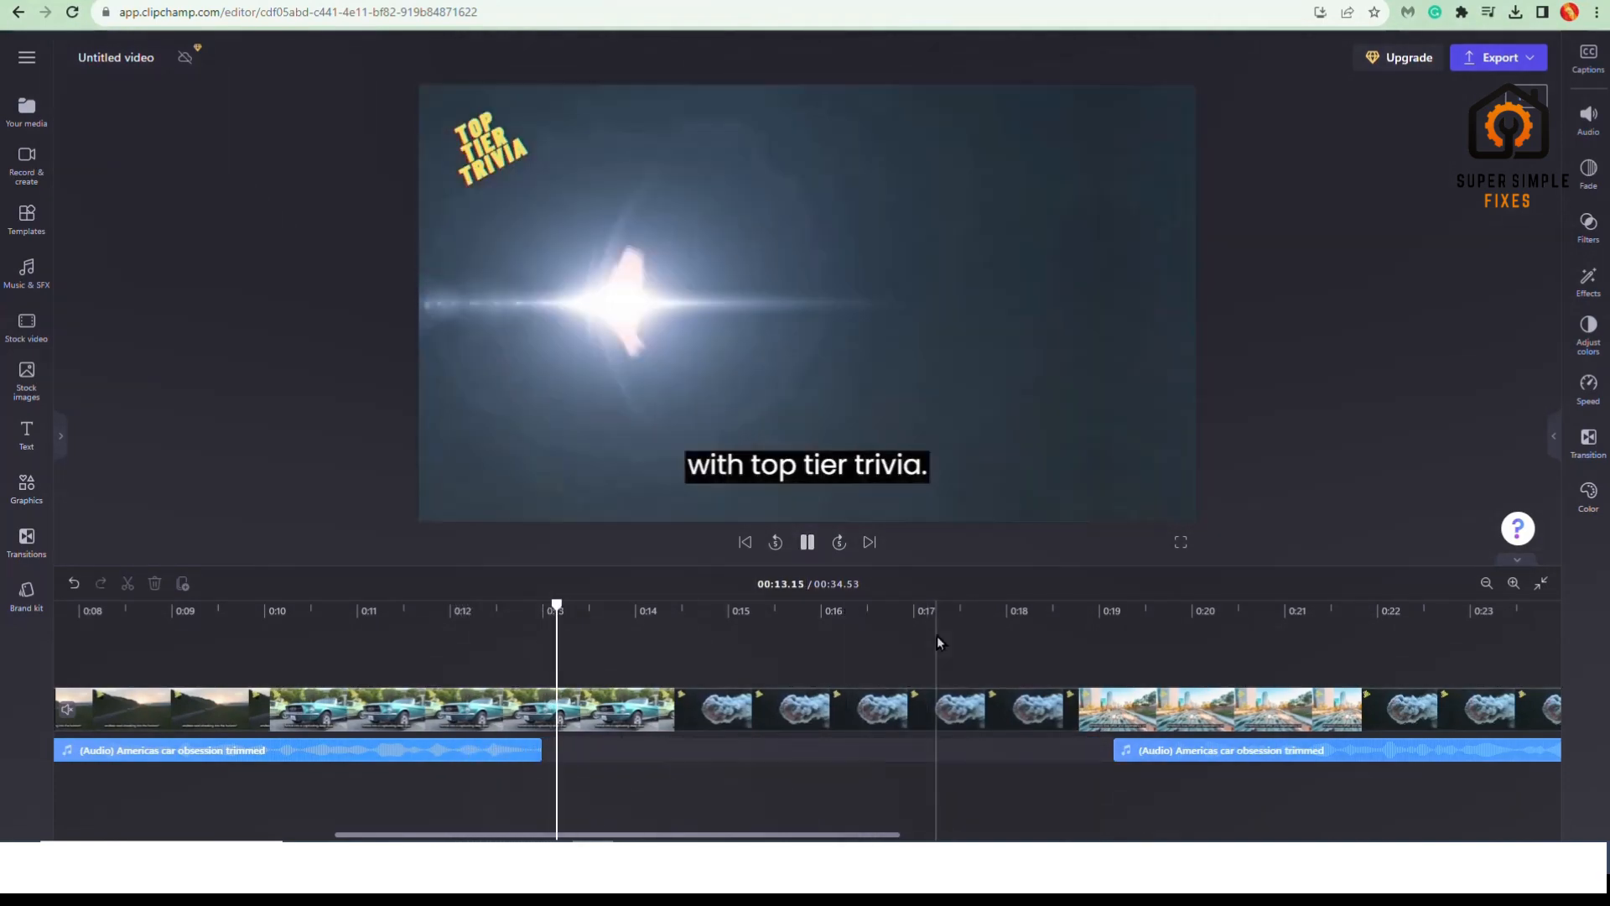